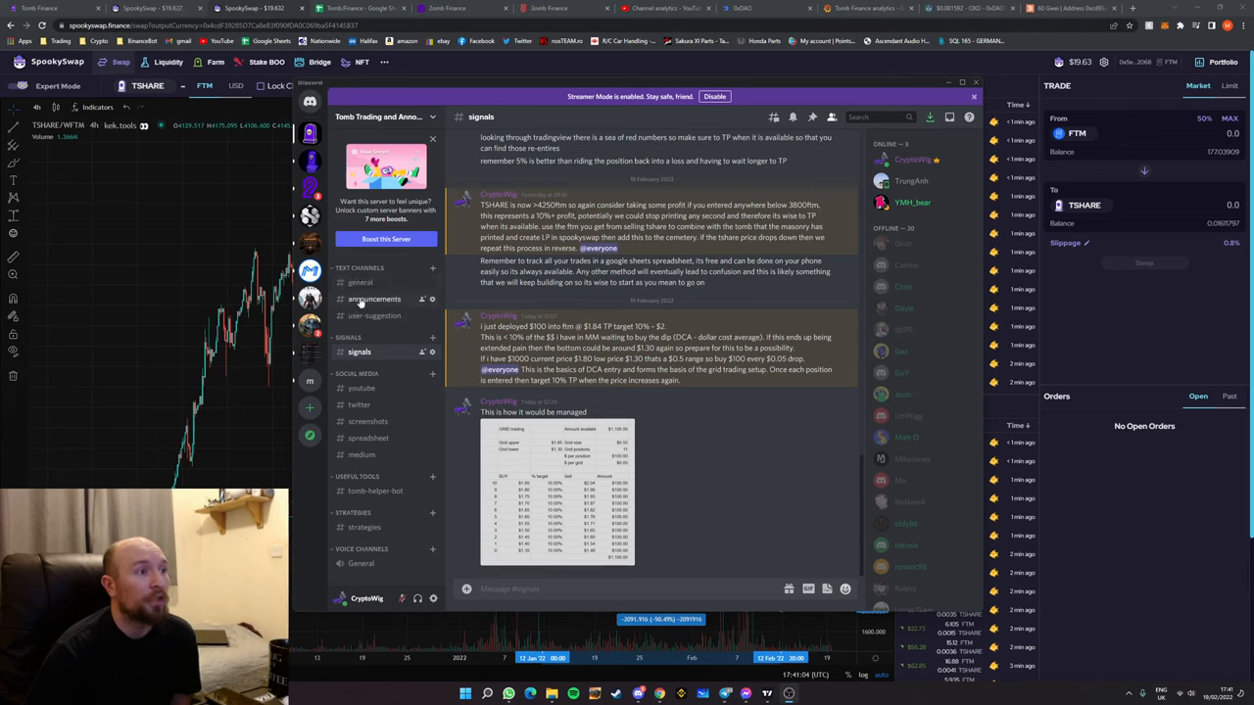
# Browse the general, announcements, signals and youtube channels of the Tomb Trading server
pyautogui.click(361, 282)
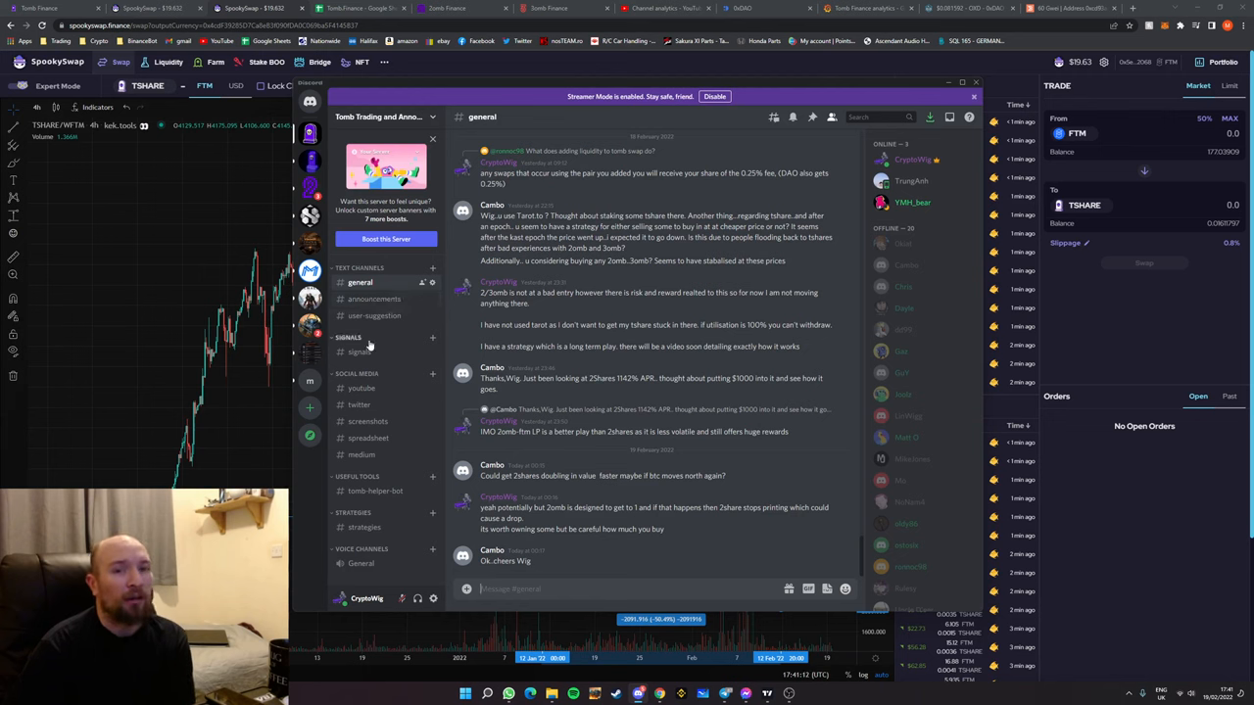
pyautogui.click(374, 297)
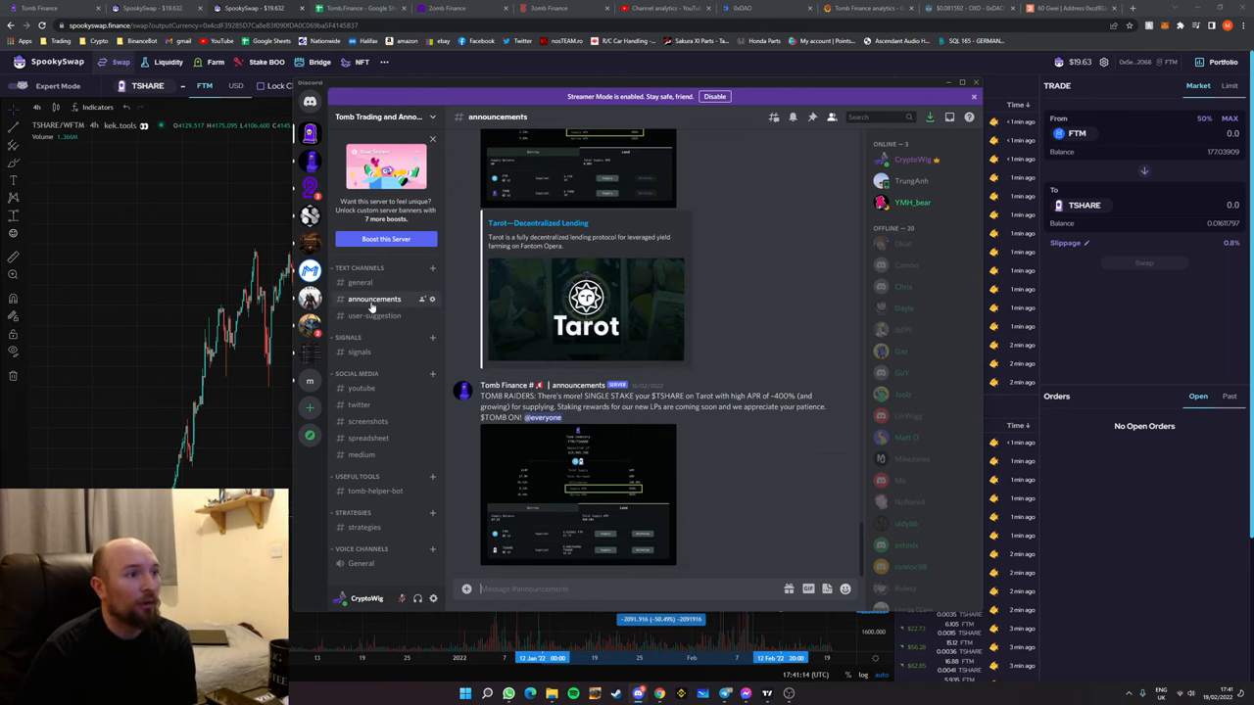
pyautogui.moveTo(458, 415)
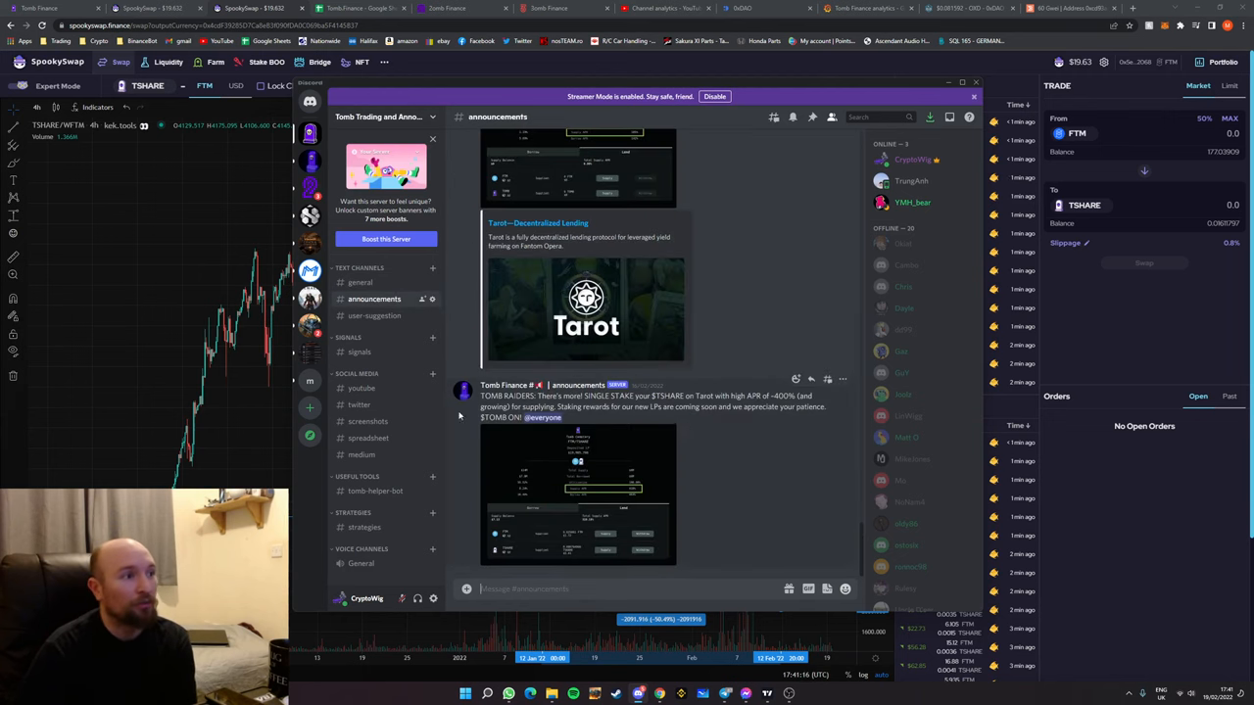
pyautogui.click(360, 353)
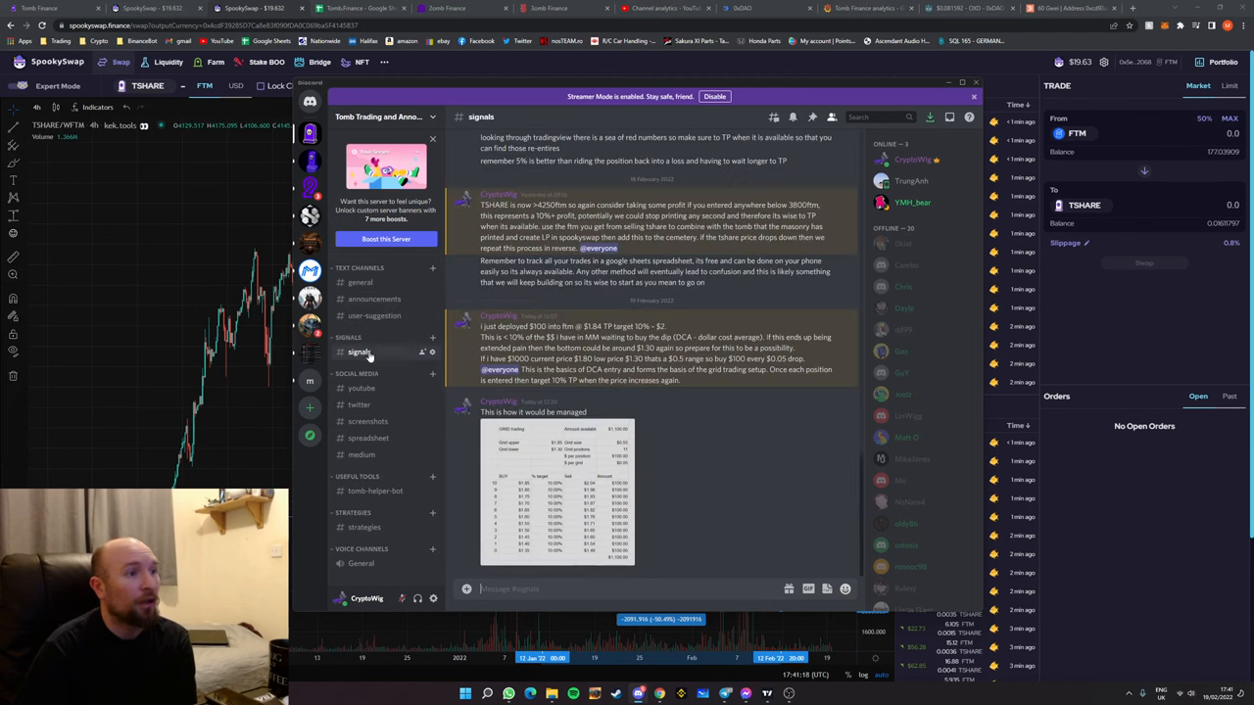
pyautogui.moveTo(617, 464)
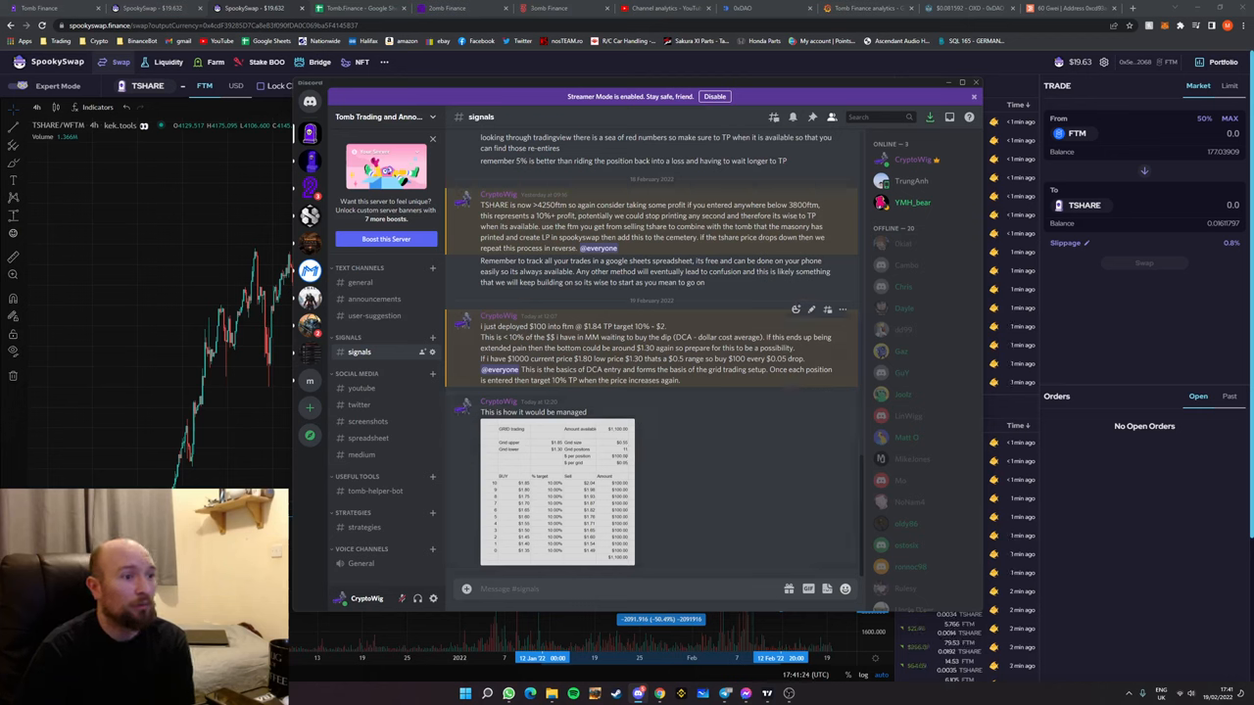
pyautogui.click(361, 388)
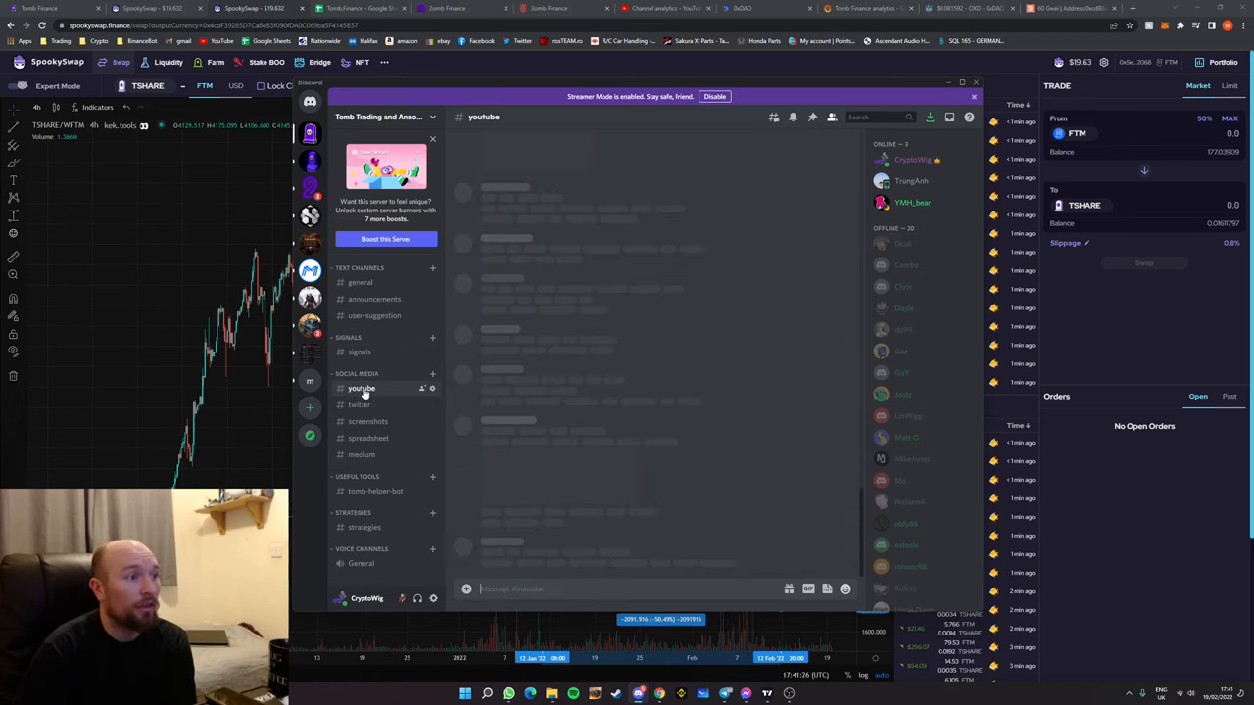
pyautogui.click(360, 388)
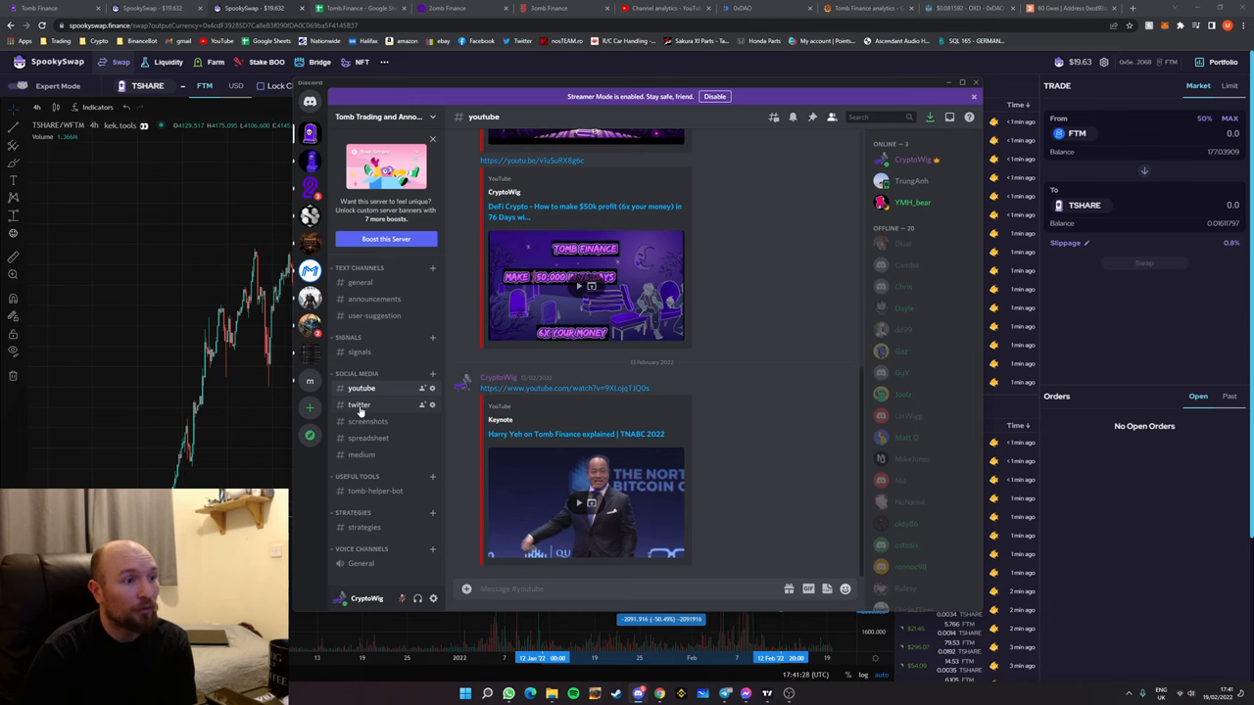
# Continue through the twitter, screenshots, spreadsheet and medium channels
pyautogui.click(359, 404)
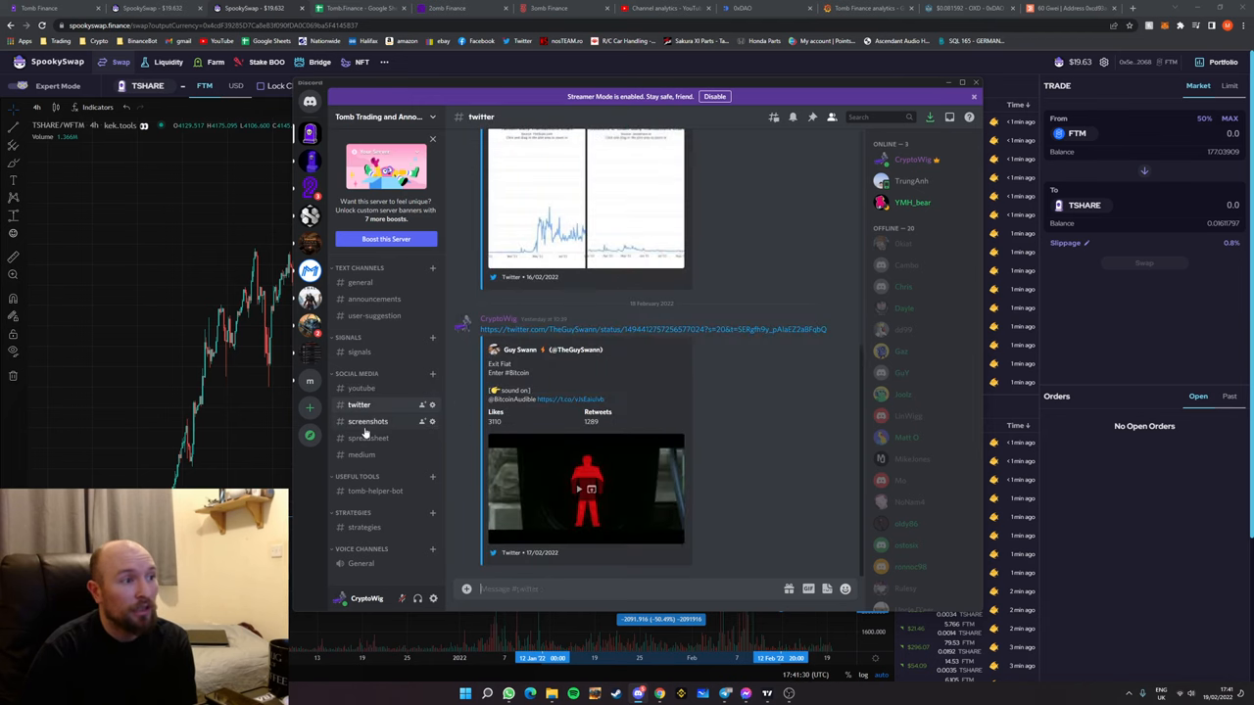
pyautogui.click(368, 421)
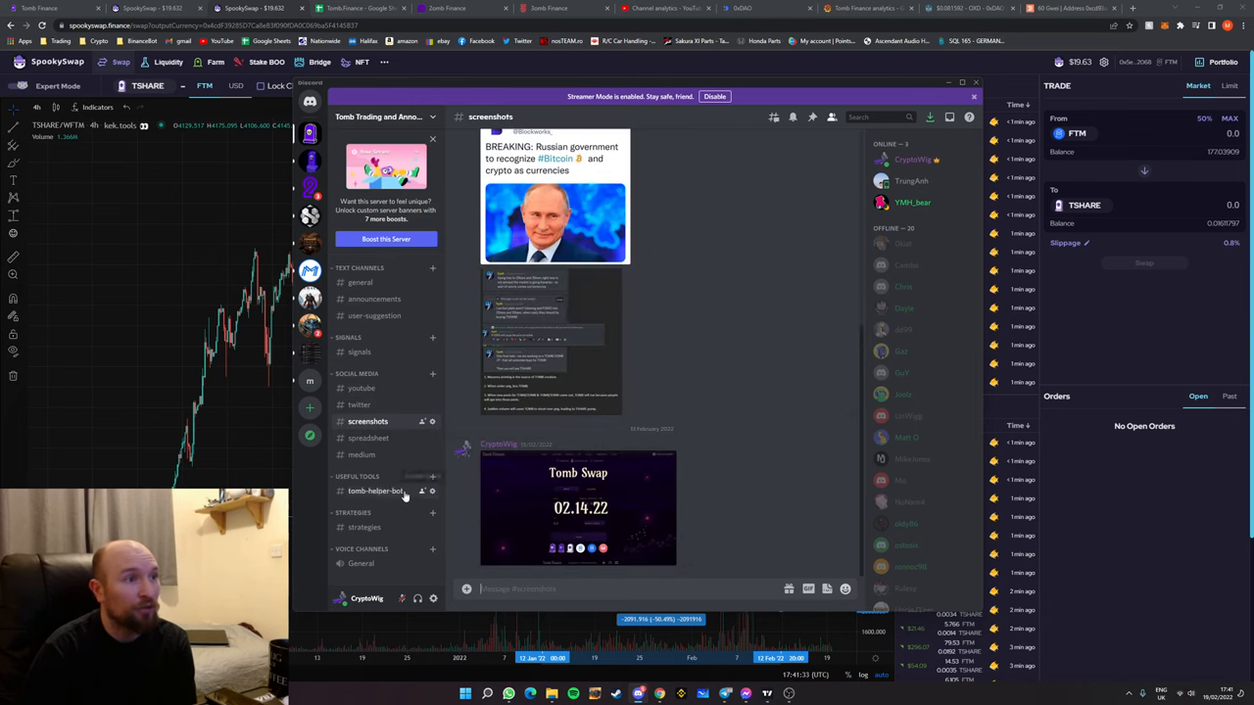
pyautogui.click(368, 439)
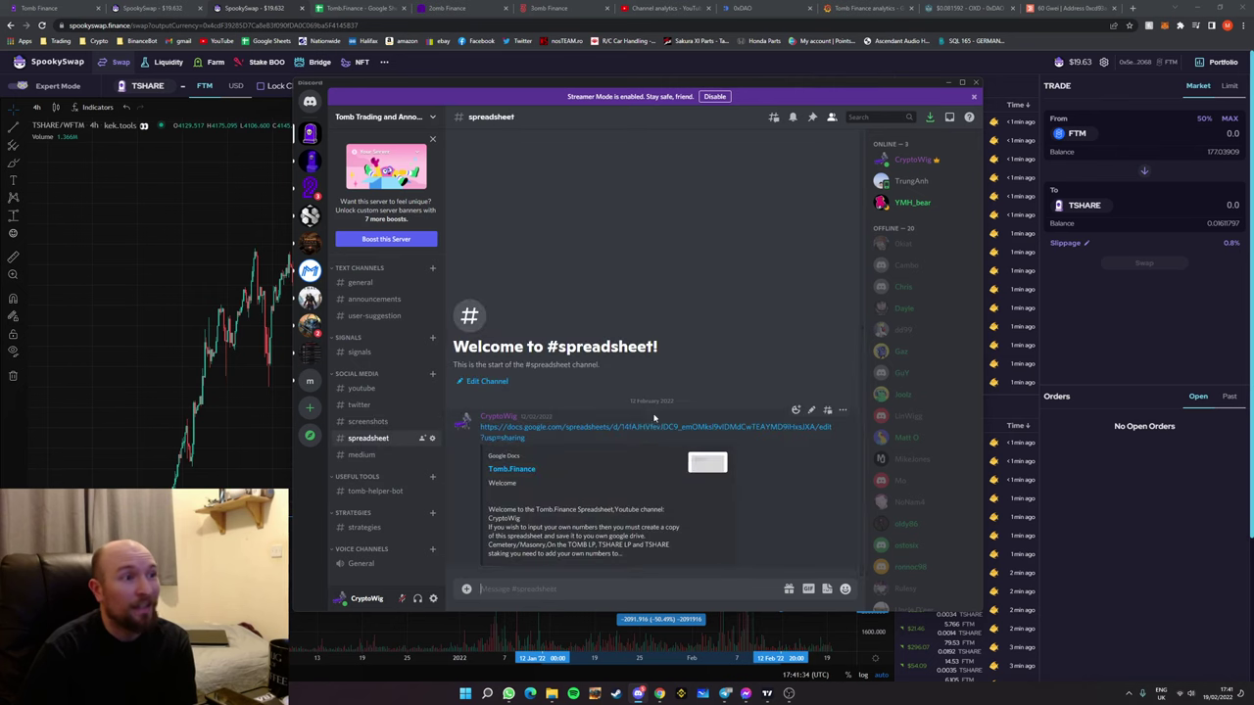
pyautogui.click(360, 455)
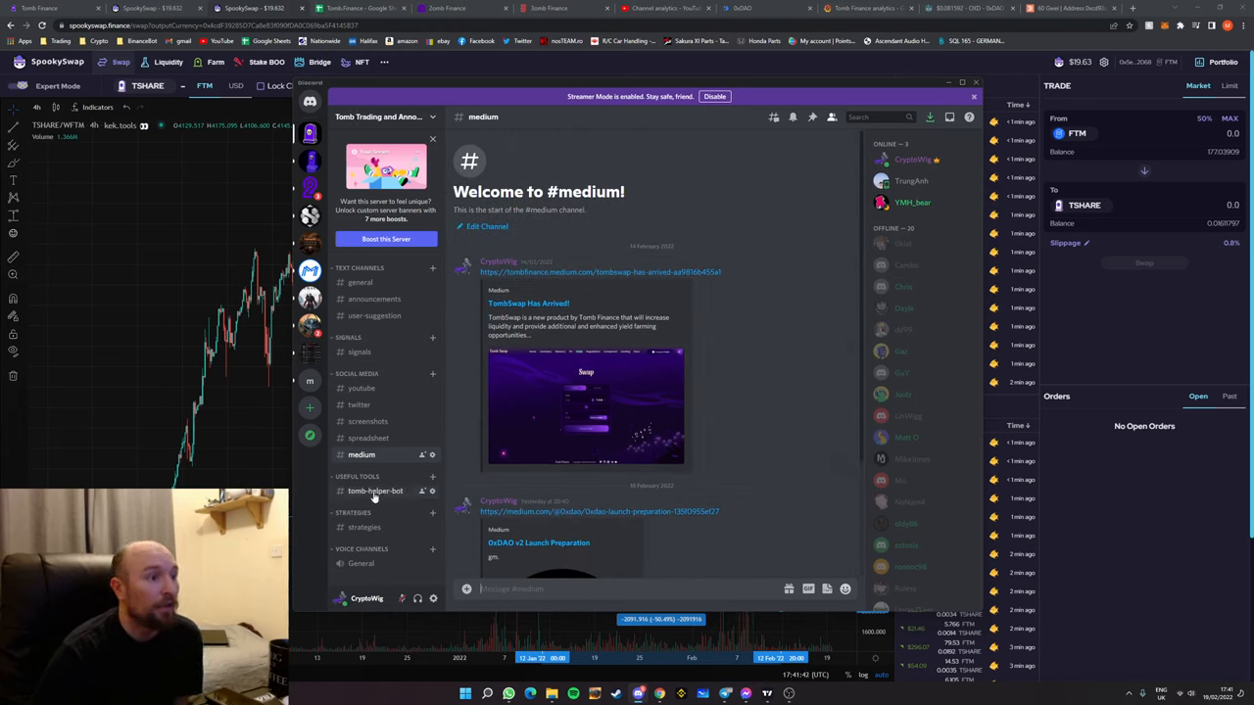
# Land on the strategies channel and scroll down through its strategy graphics
pyautogui.click(364, 526)
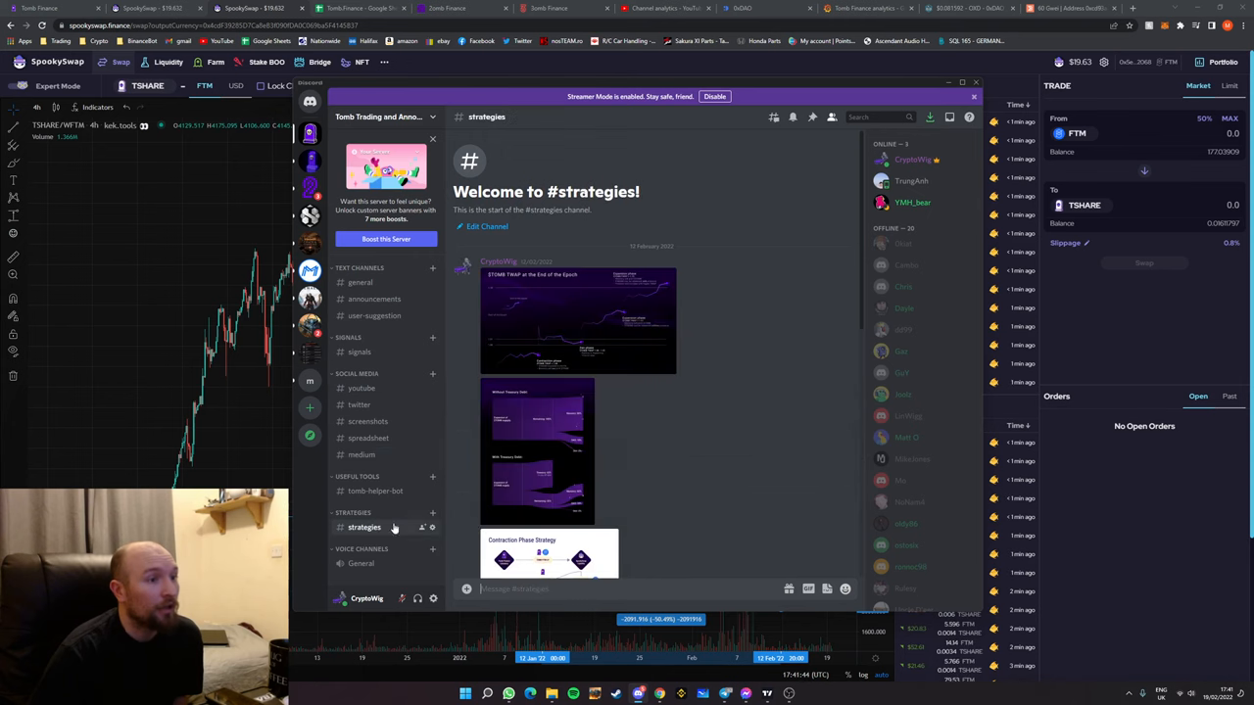
pyautogui.scroll(-3)
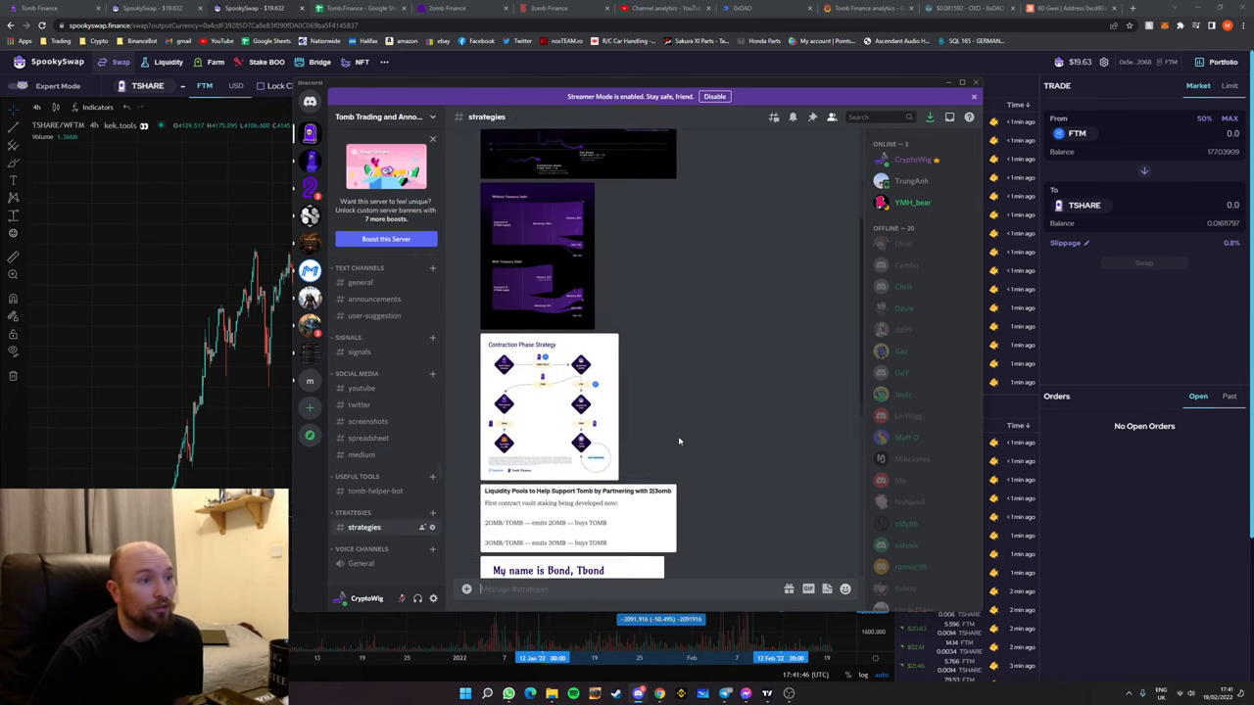
pyautogui.scroll(-3)
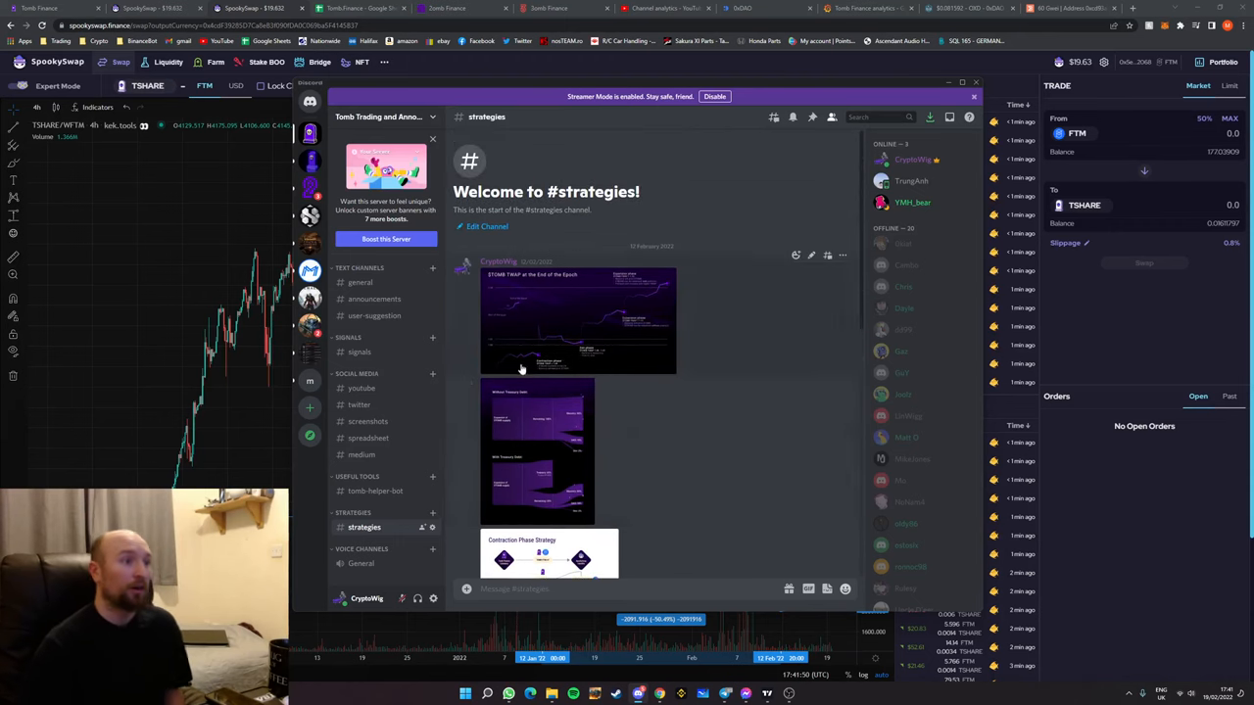
pyautogui.moveTo(361, 282)
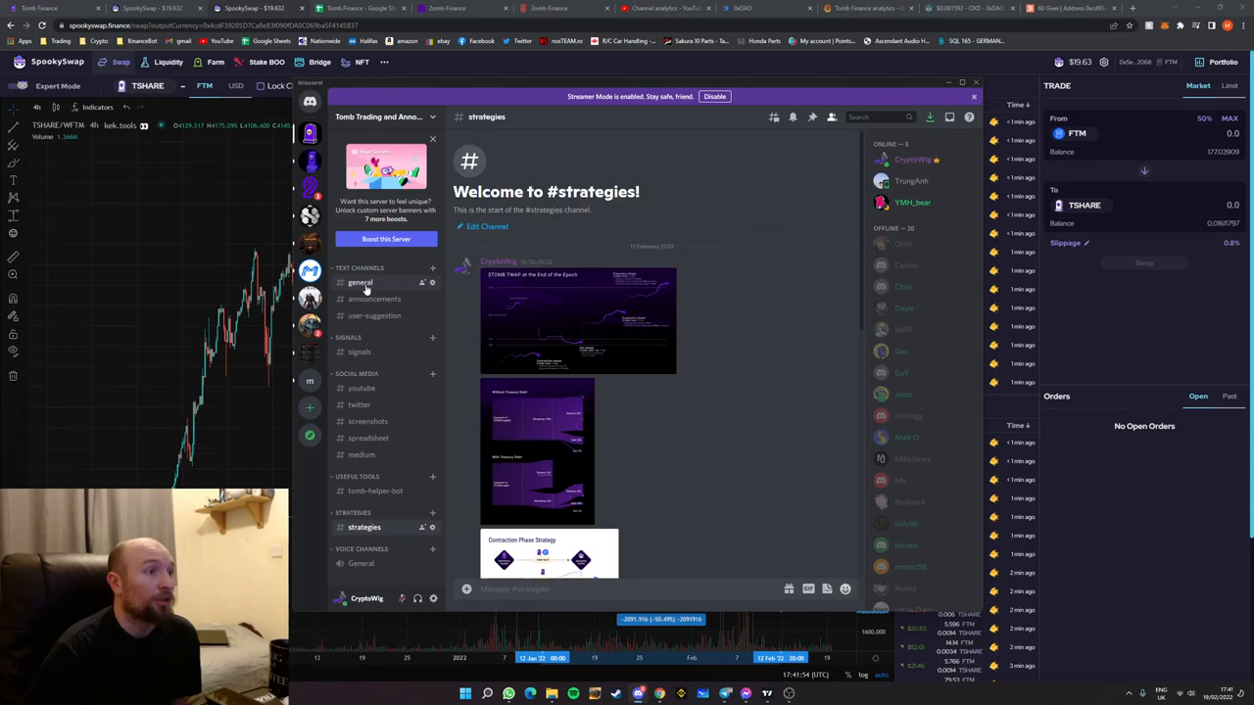
pyautogui.click(360, 282)
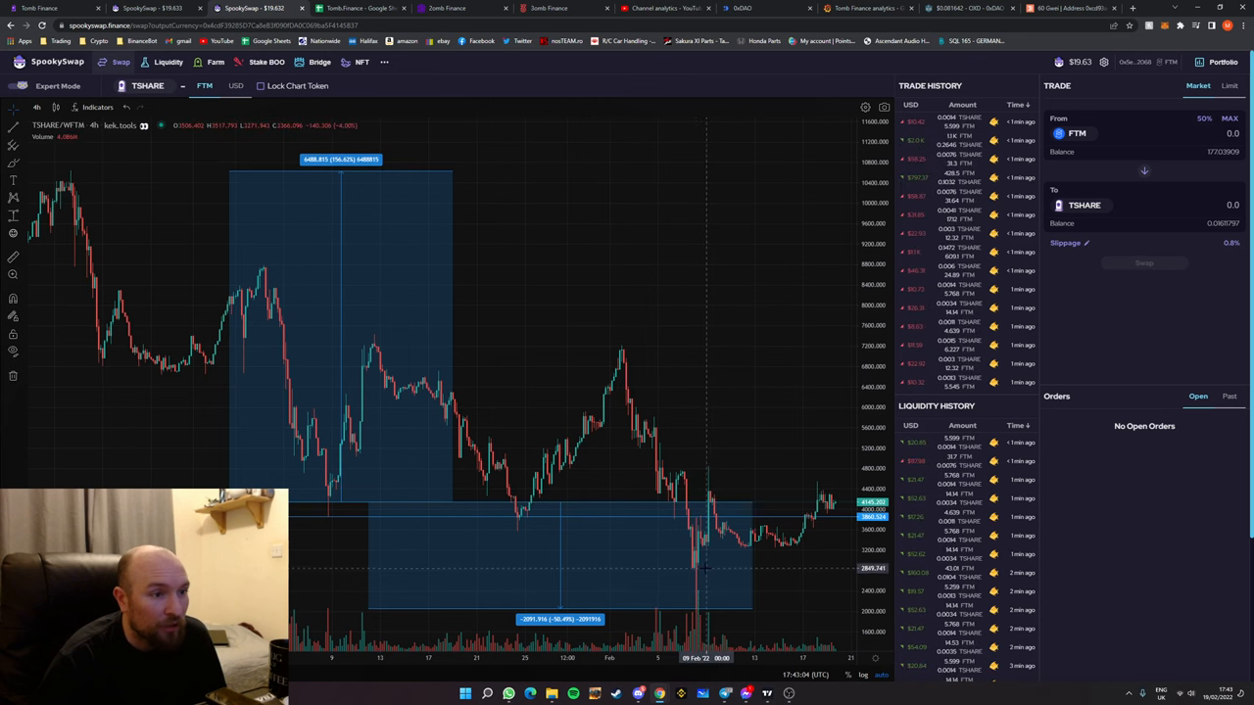
pyautogui.moveTo(670, 564)
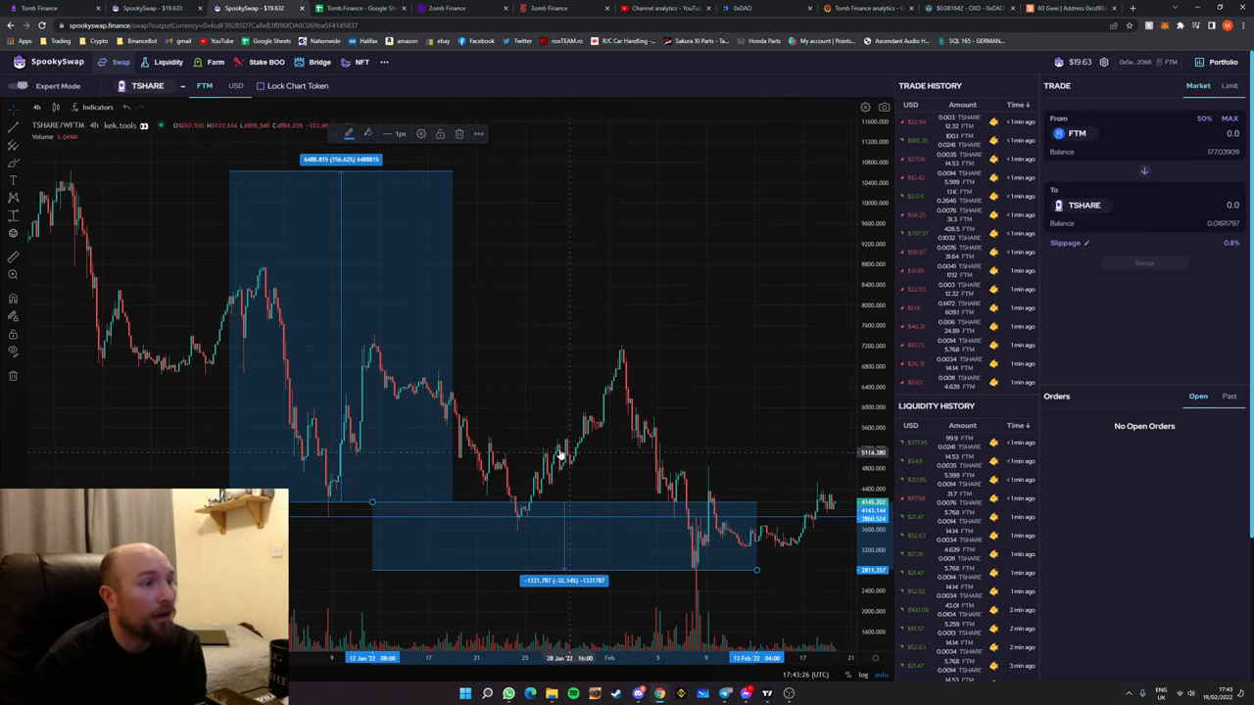
pyautogui.moveTo(564, 584)
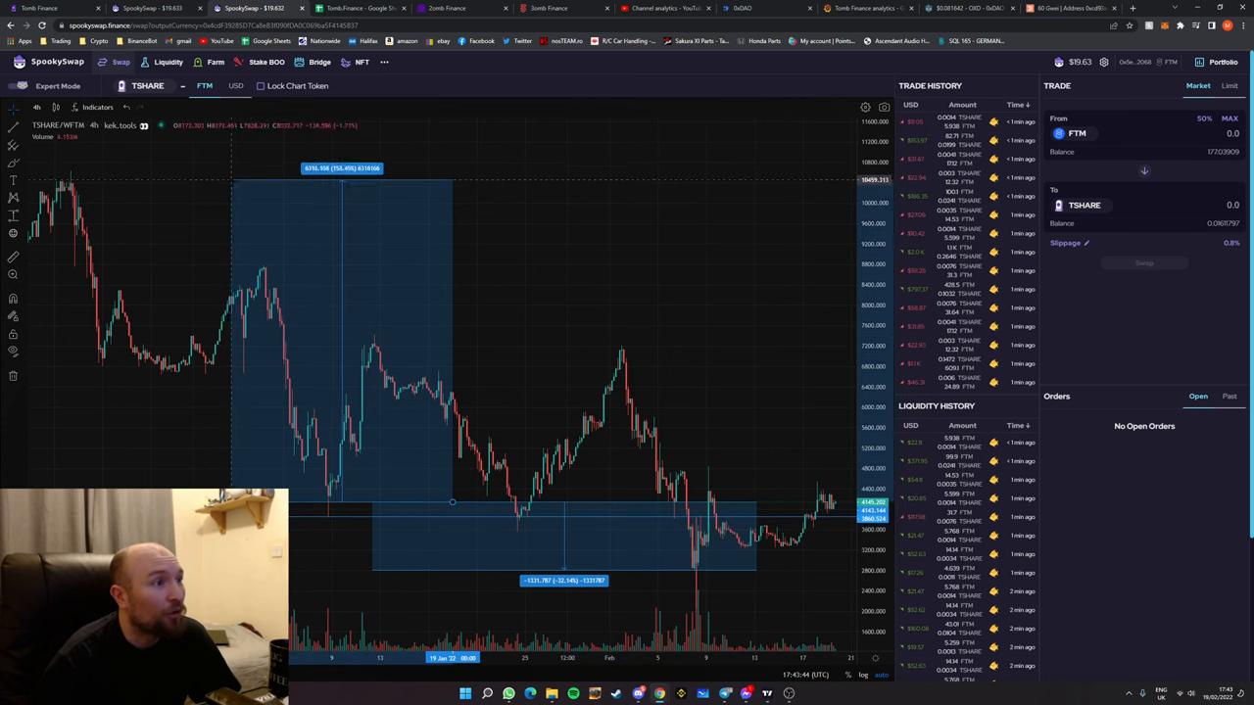
pyautogui.moveTo(440, 342)
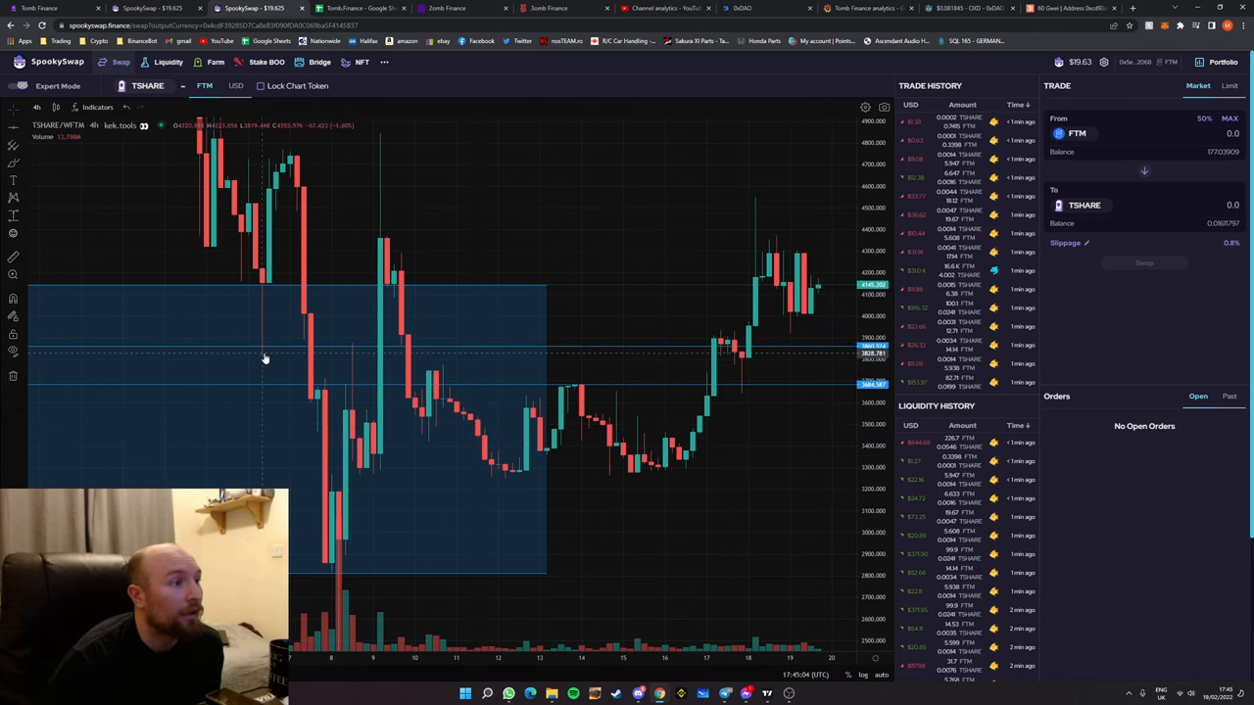
pyautogui.moveTo(362, 353)
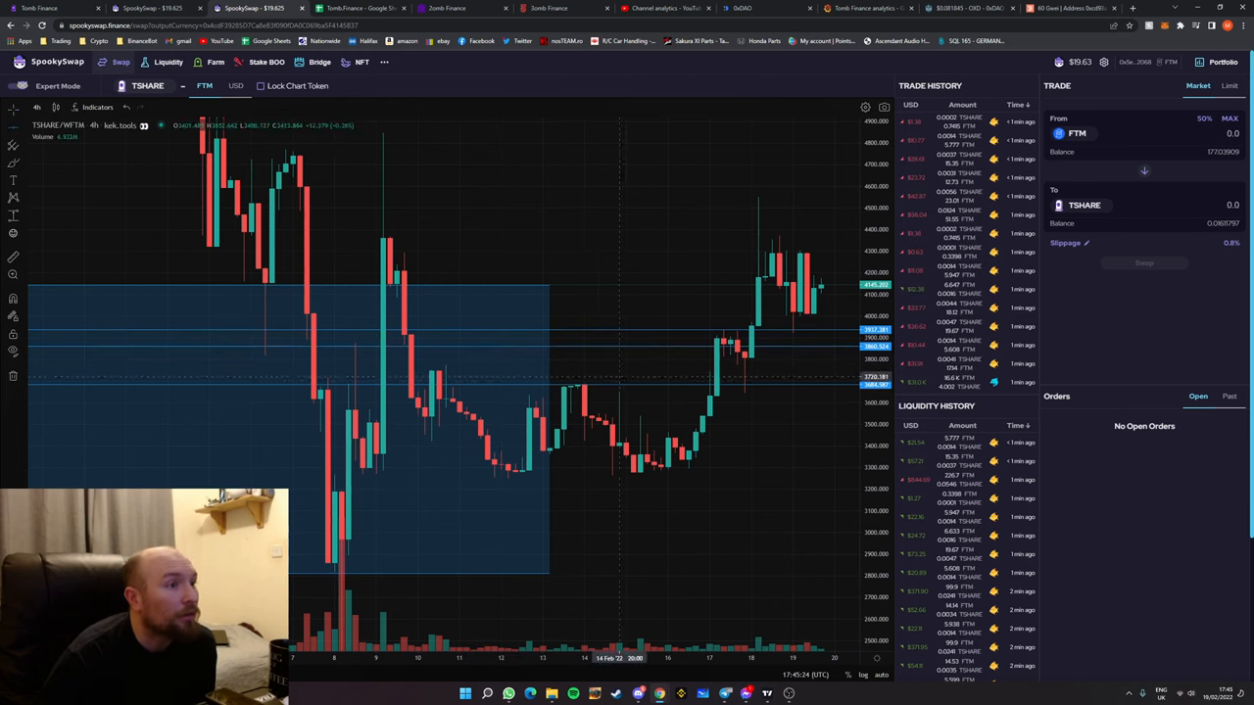
pyautogui.moveTo(690, 368)
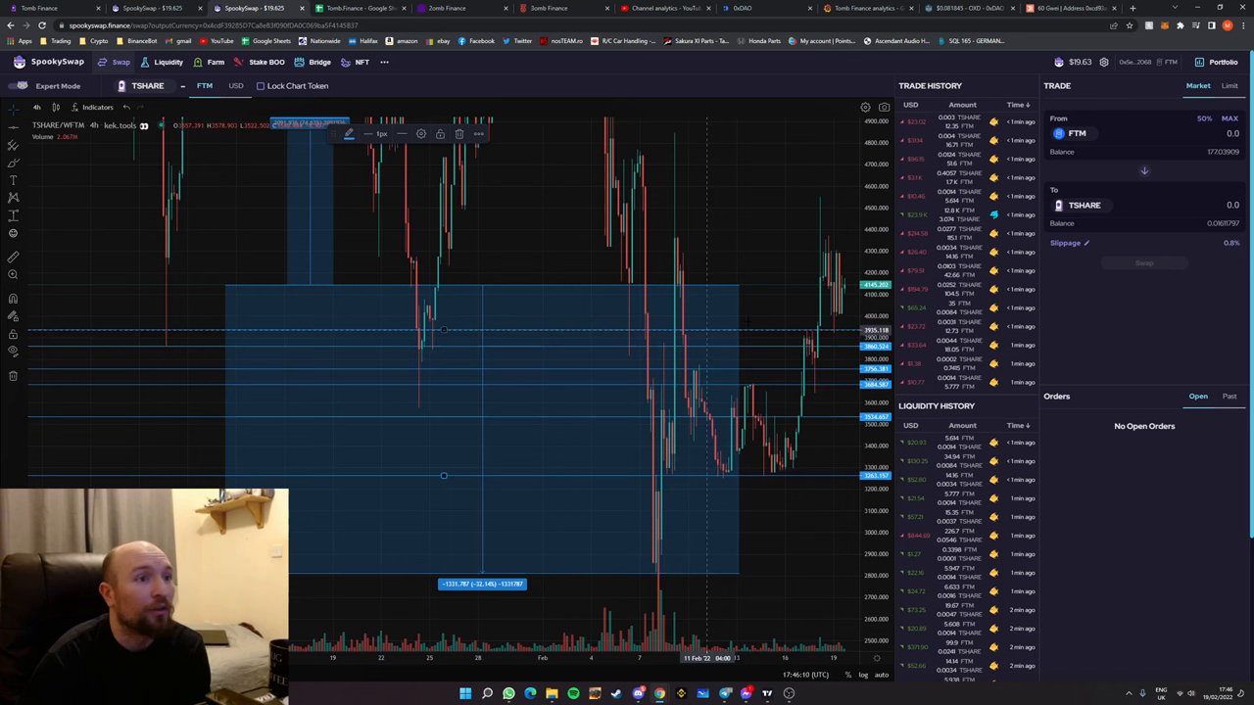
pyautogui.moveTo(842, 335)
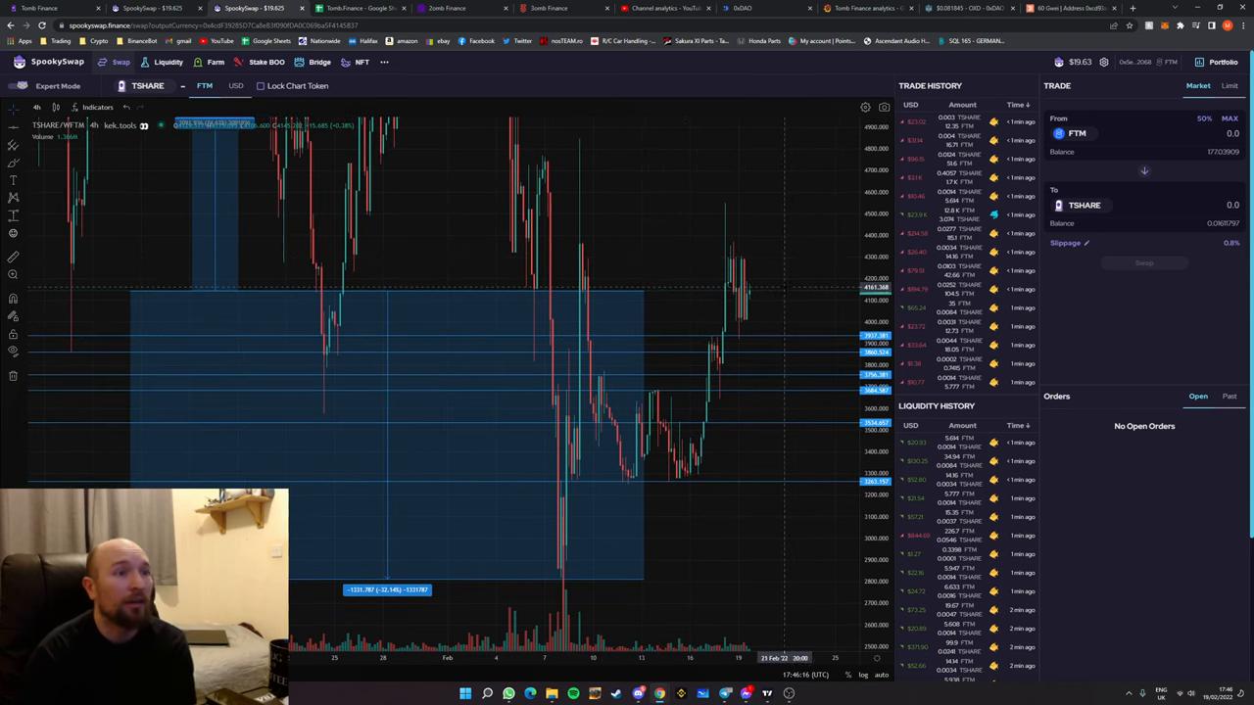
pyautogui.moveTo(775, 296)
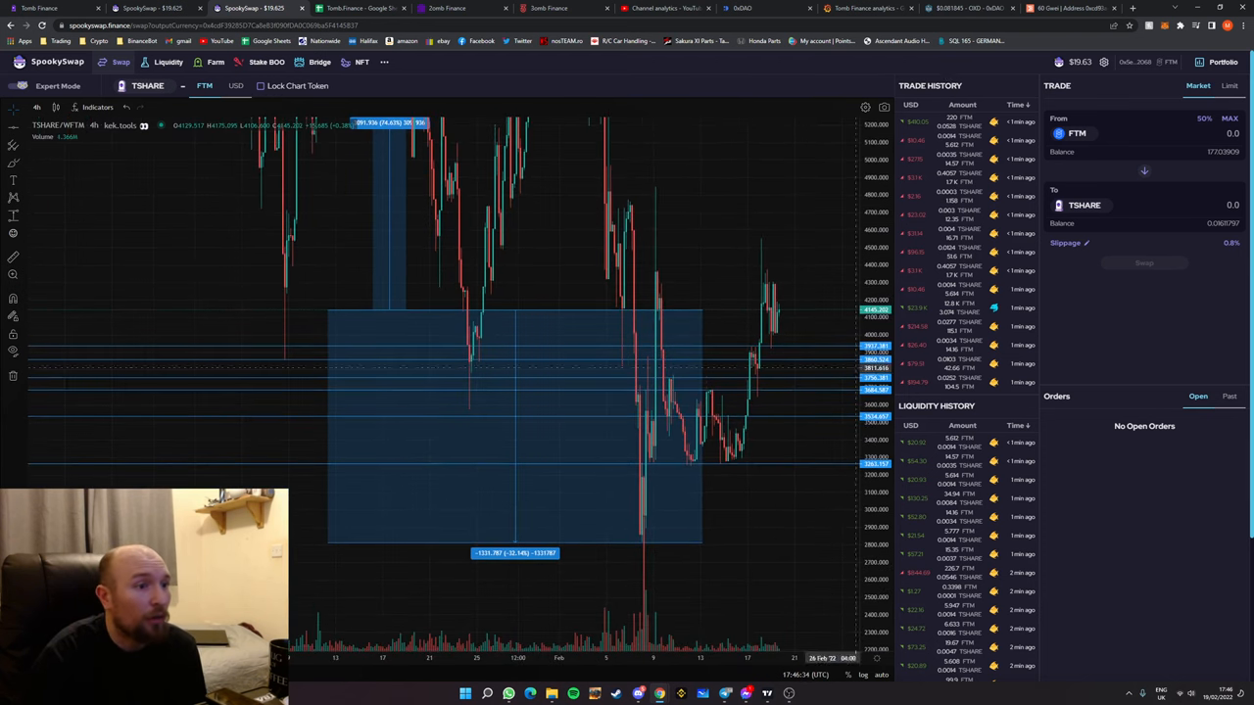
pyautogui.moveTo(776, 348)
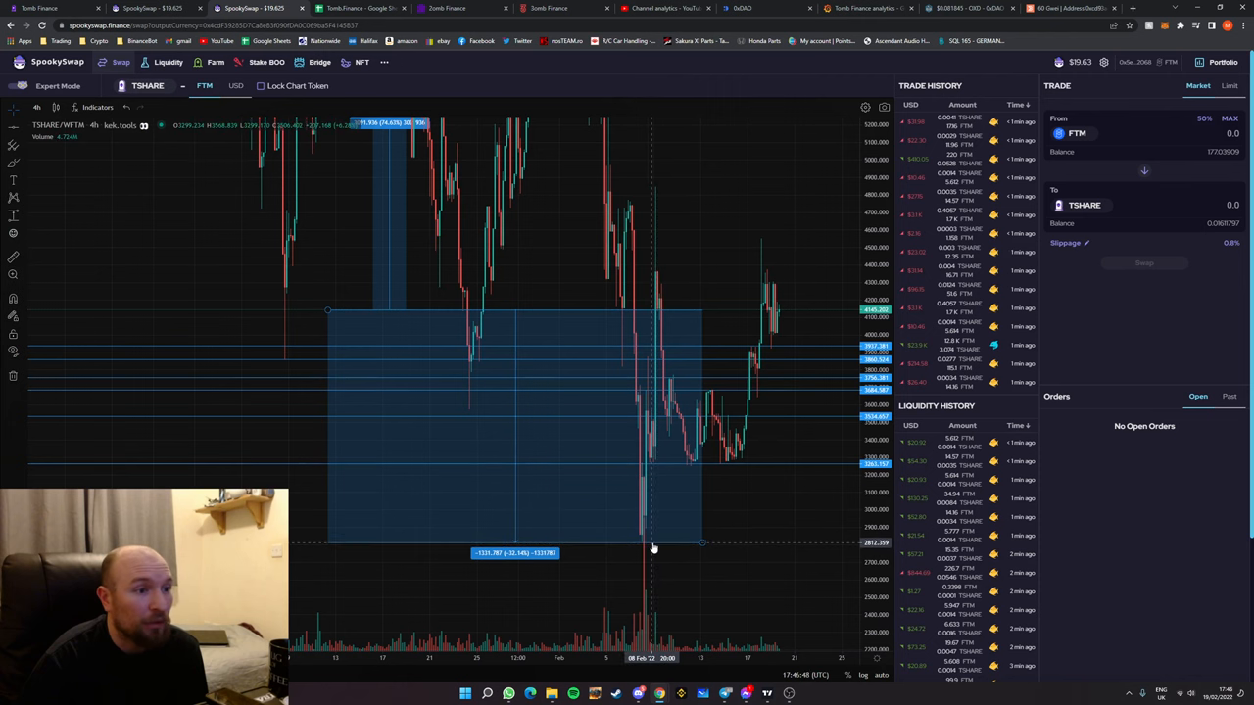
pyautogui.moveTo(701, 545)
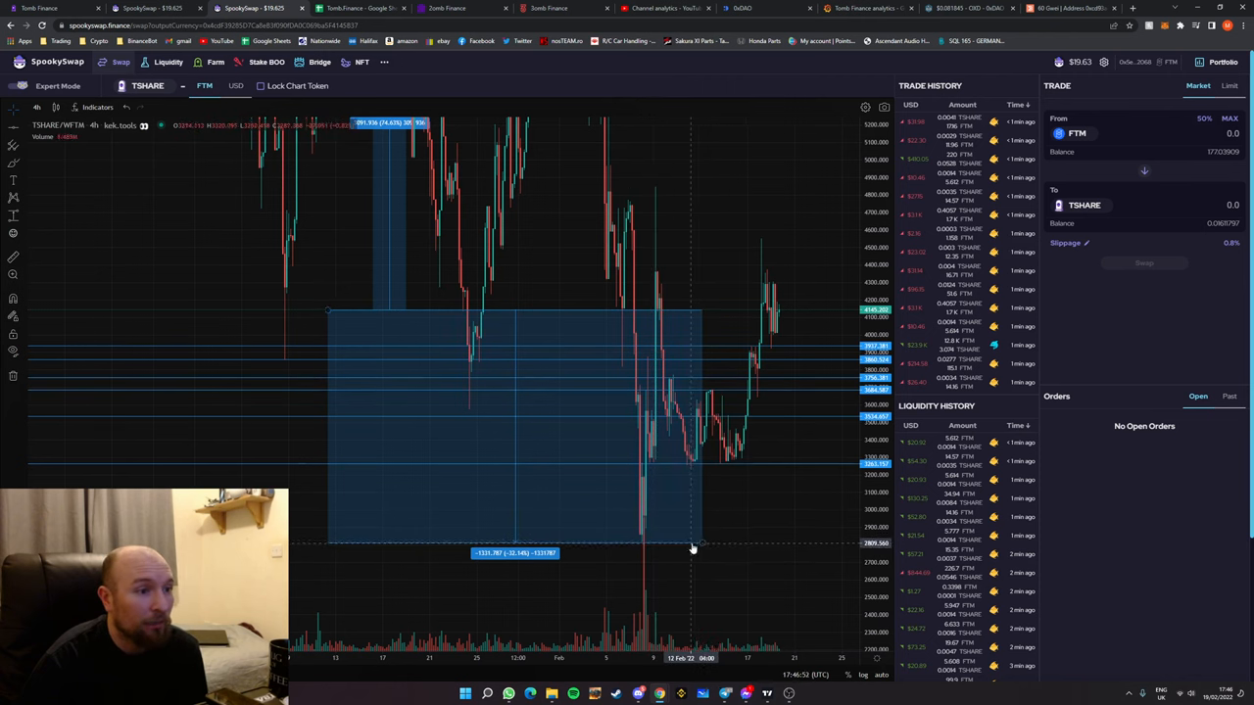
pyautogui.moveTo(697, 547)
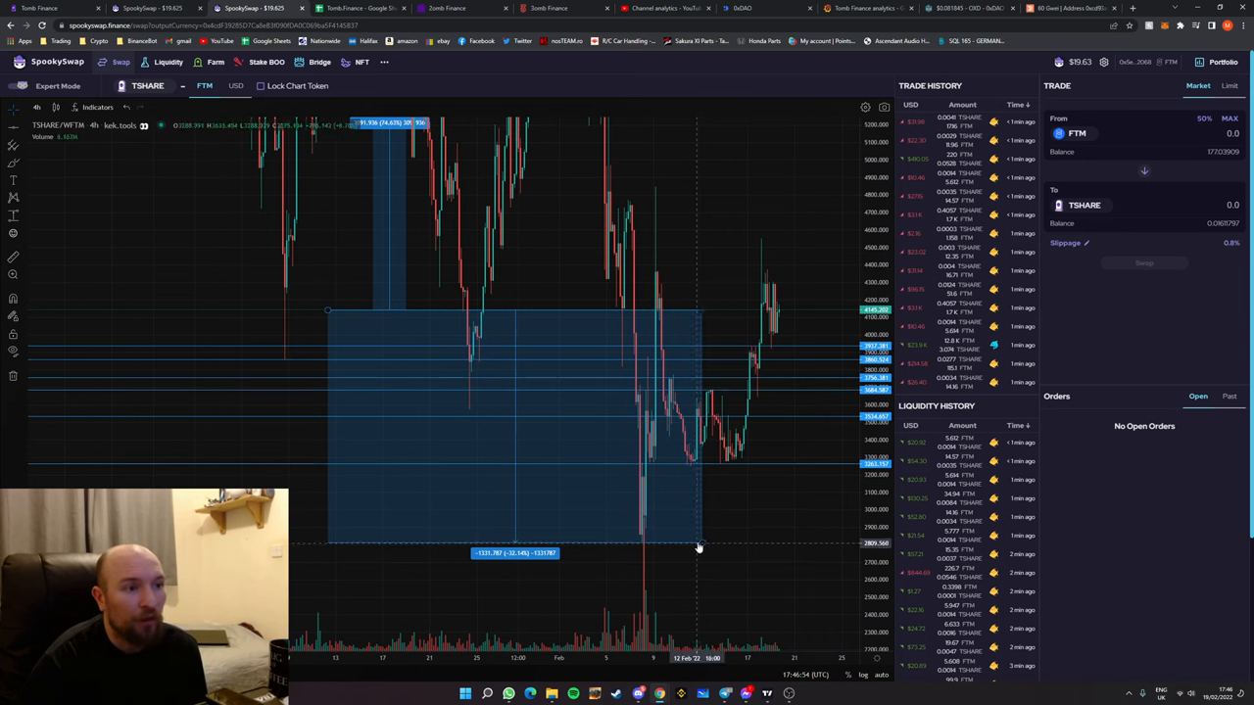
pyautogui.moveTo(651, 546)
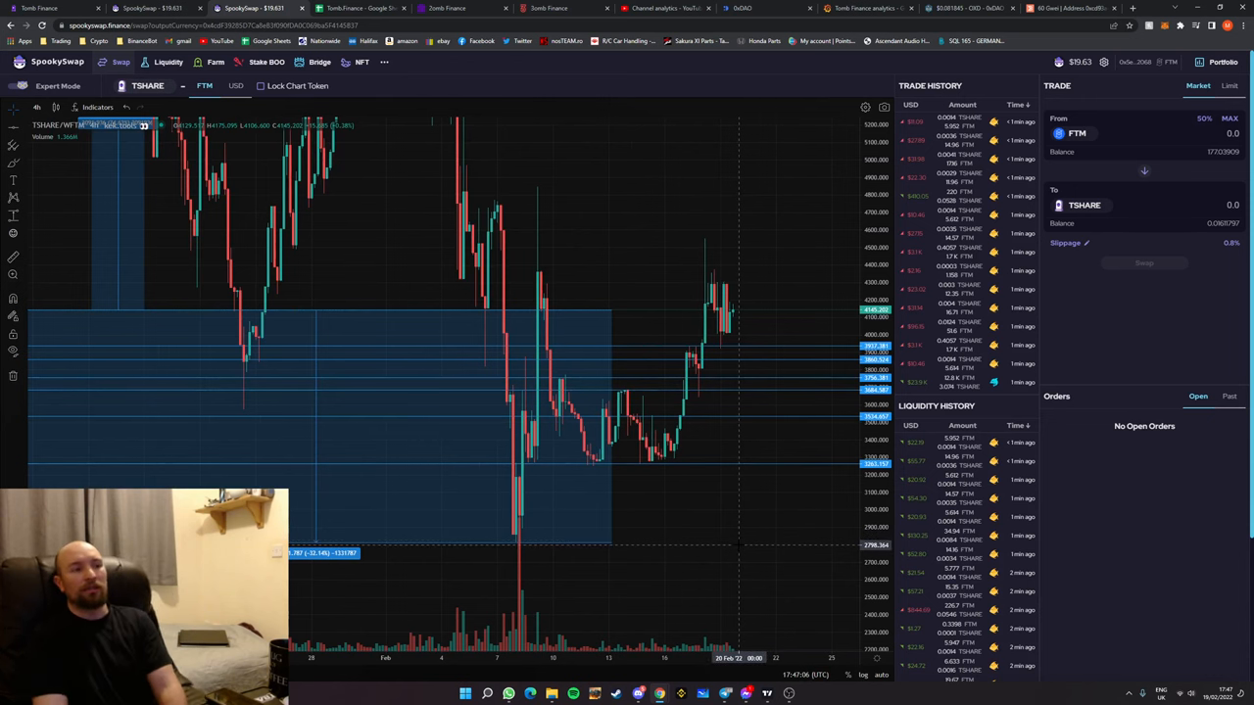
pyautogui.moveTo(443, 545)
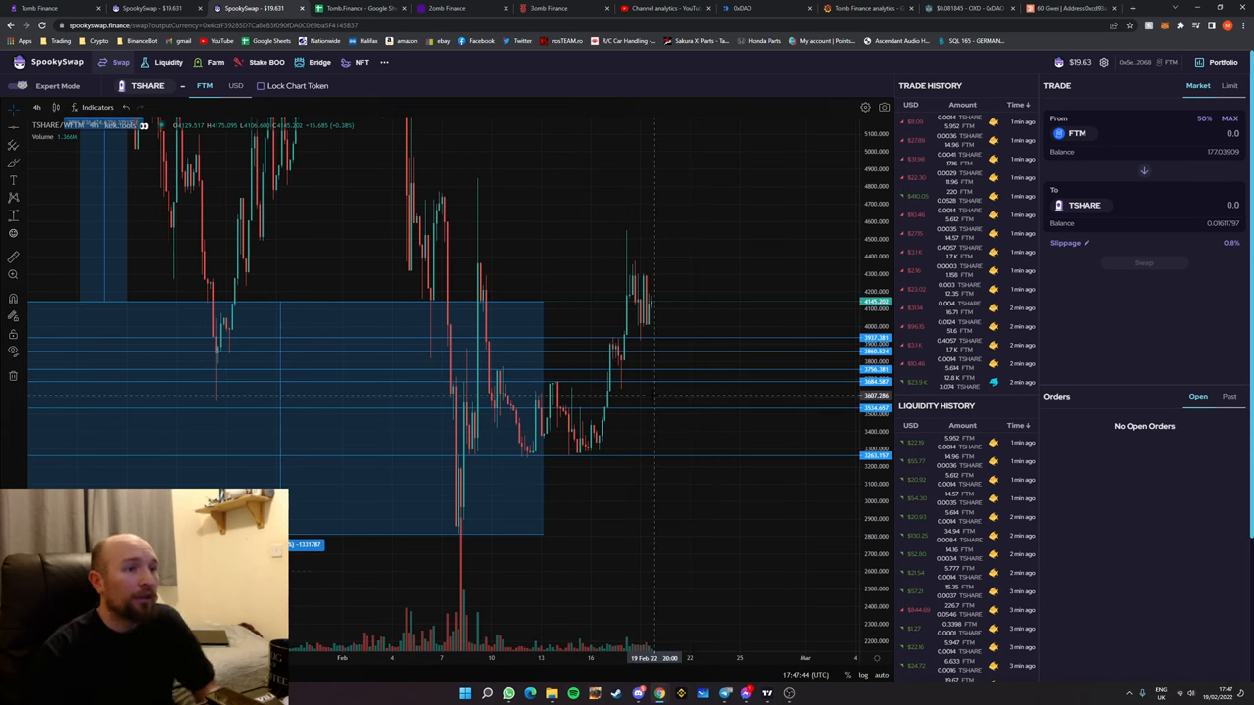
pyautogui.moveTo(724, 496)
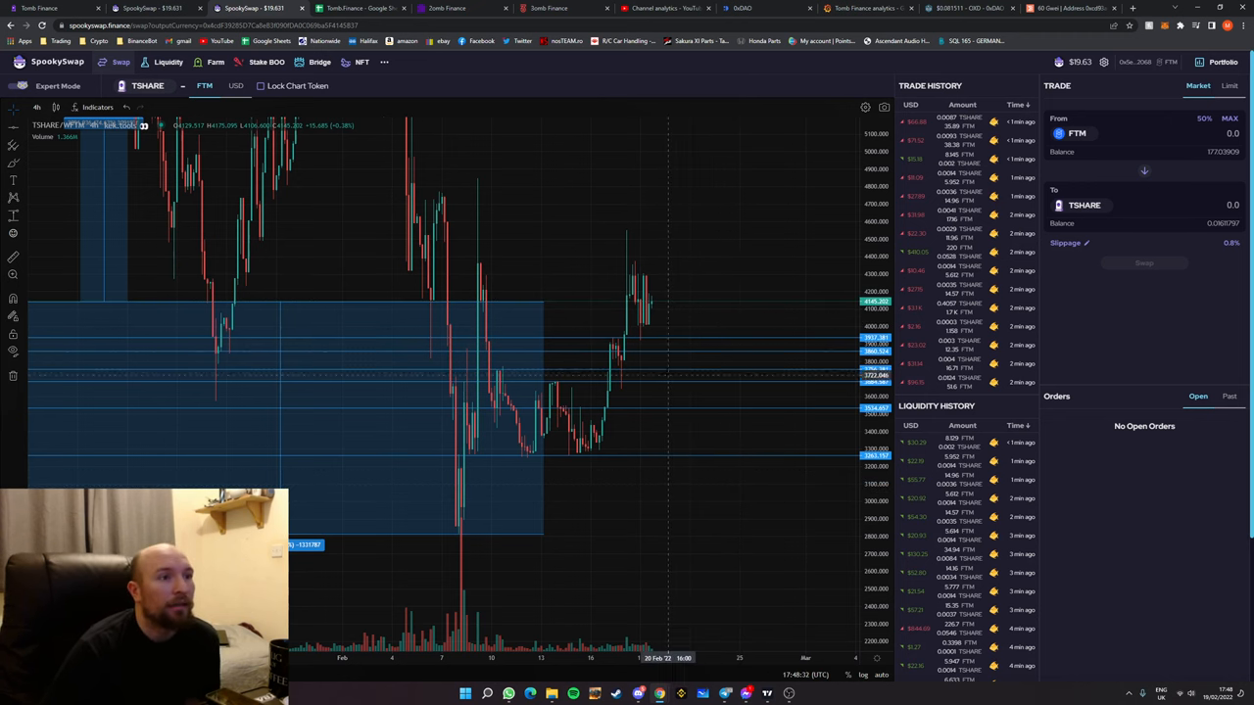
pyautogui.moveTo(707, 310)
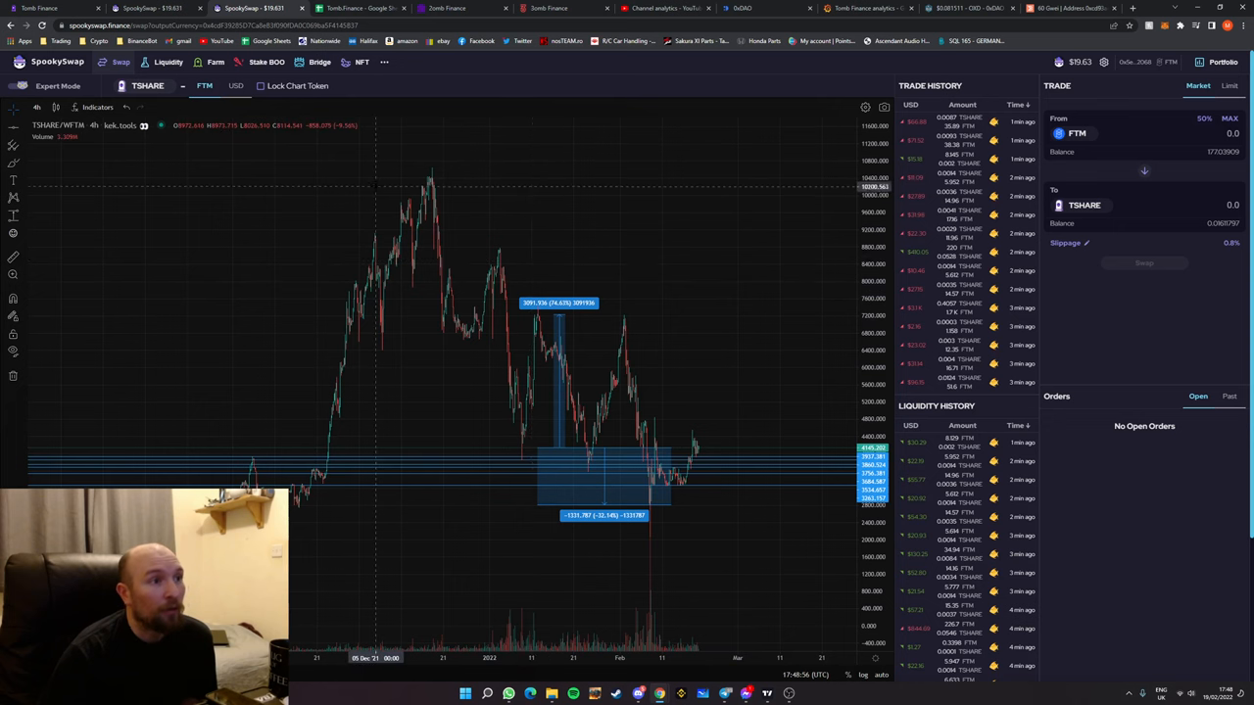
# Adjust the TSHARE/FTM chart view so the full price history shows above the measurement boxes
pyautogui.click(13, 153)
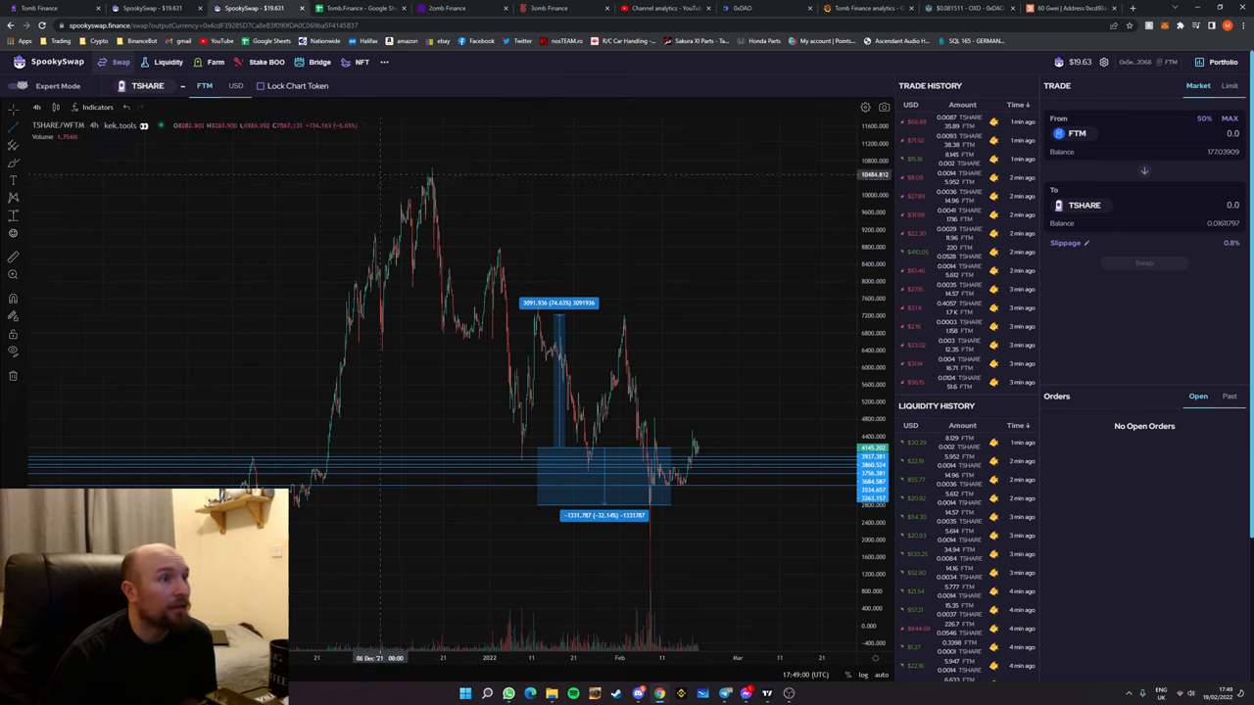
pyautogui.moveTo(372, 194); pyautogui.dragTo(784, 392)
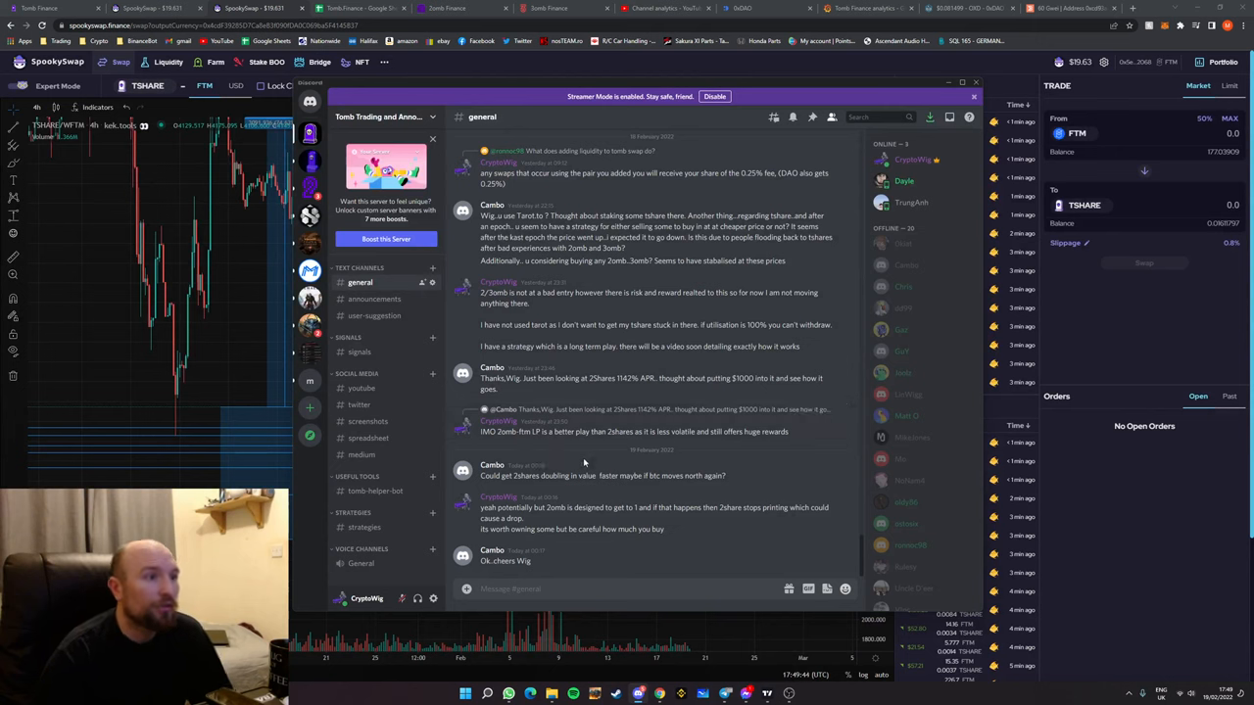
pyautogui.moveTo(591, 458)
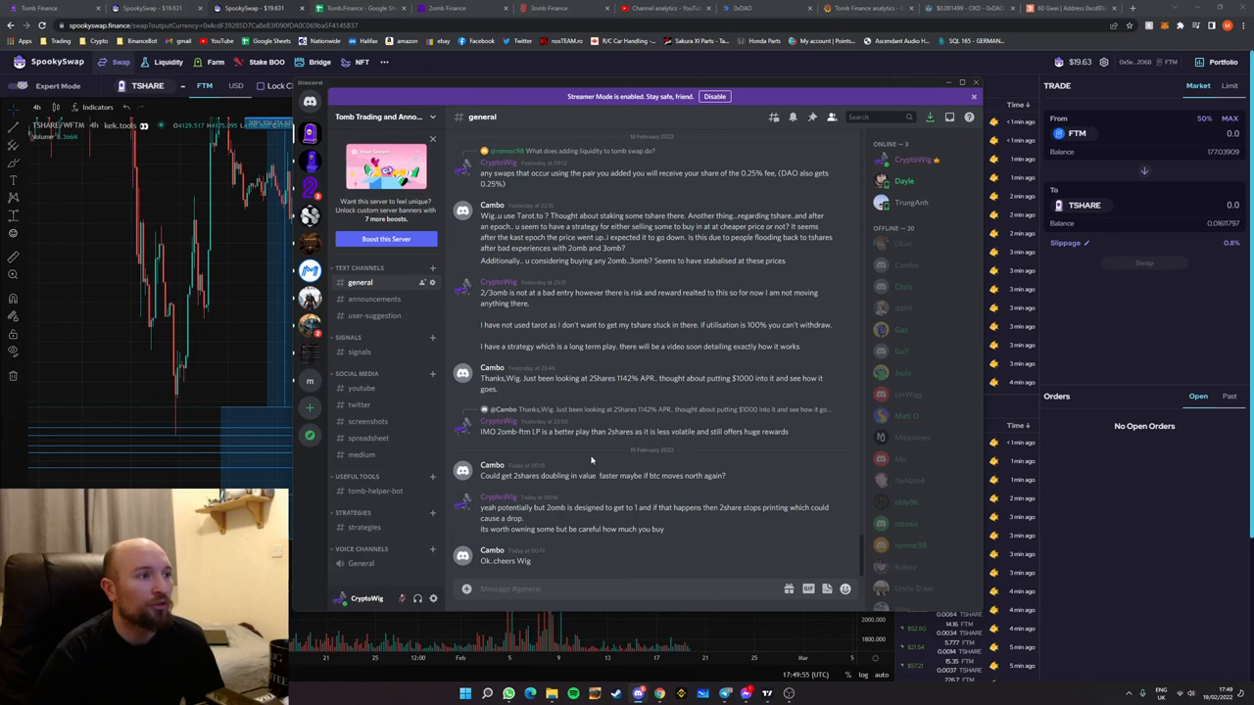
pyautogui.click(359, 352)
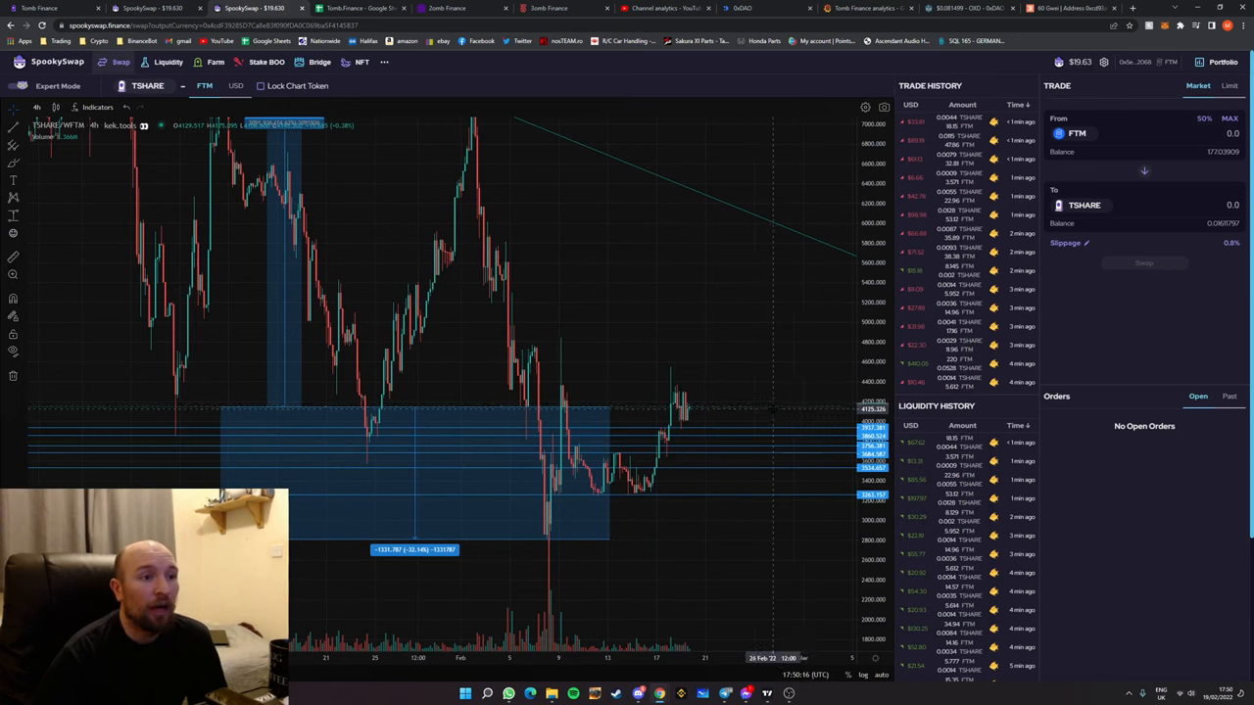
pyautogui.moveTo(752, 412)
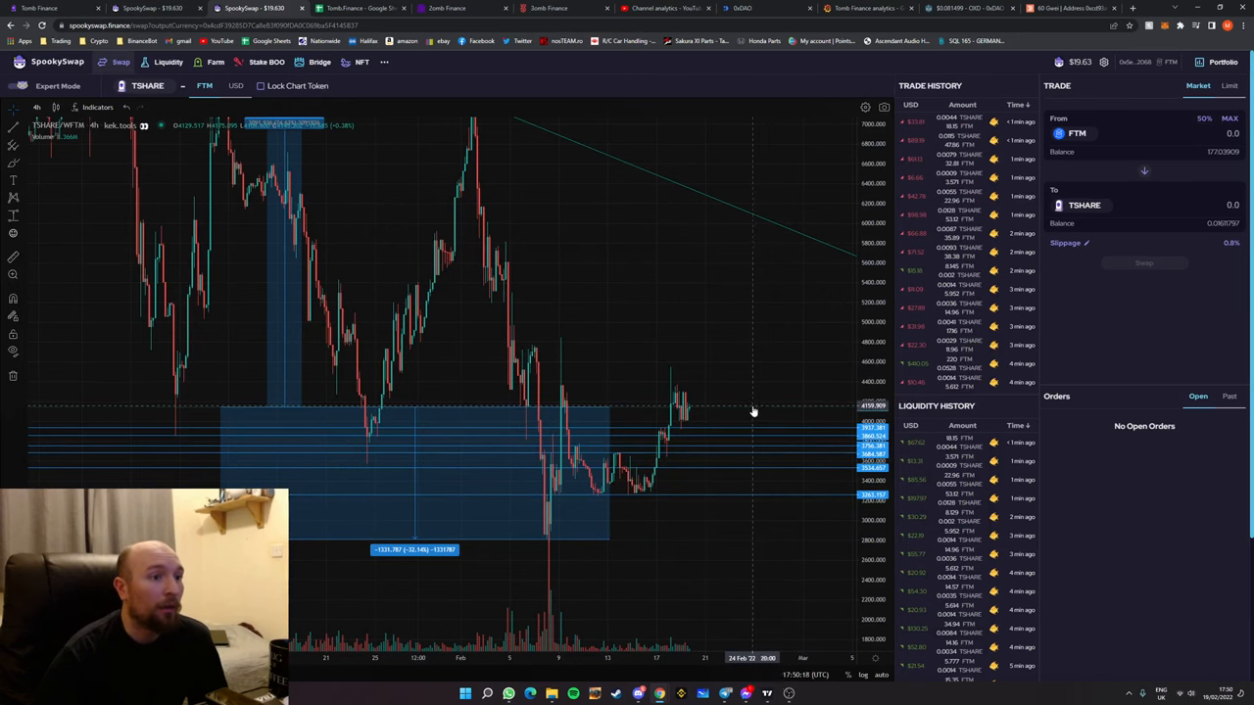